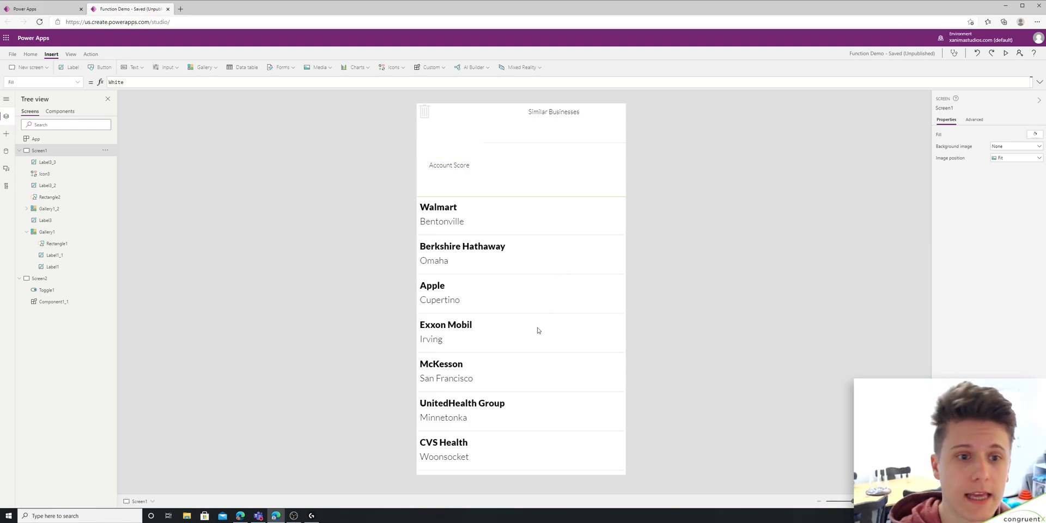
mouse_move(480, 231)
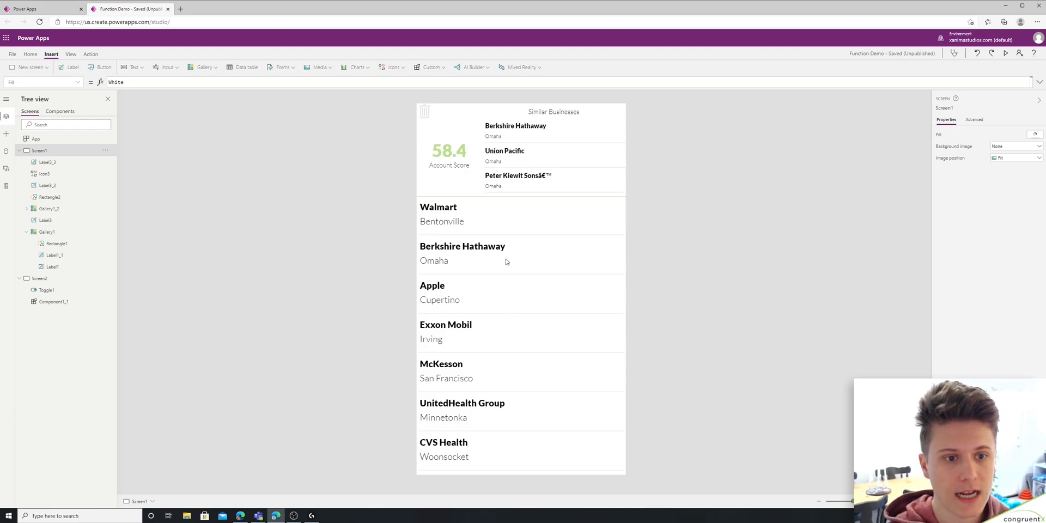
mouse_move(564, 153)
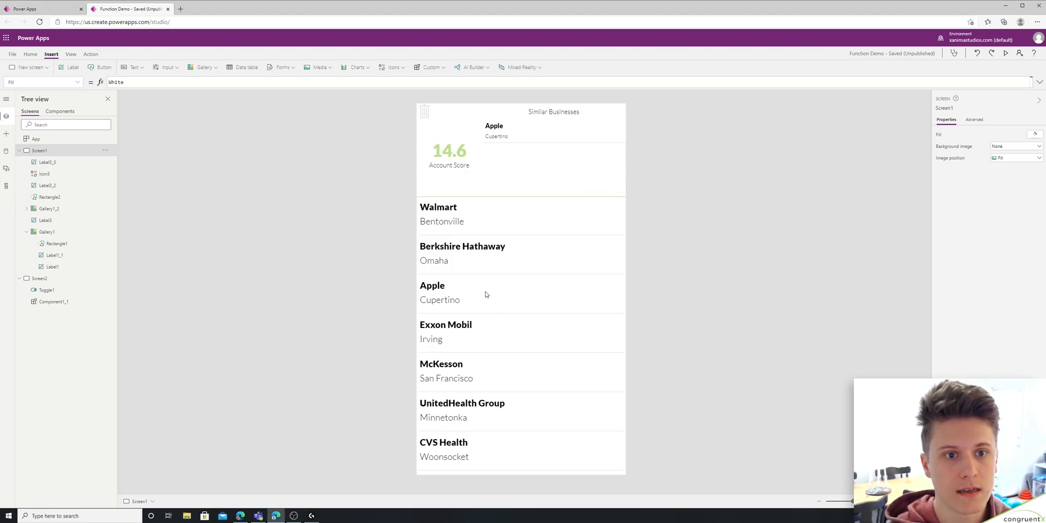
Step: Scroll down the business gallery to reach more companies and their account scores
scroll(down, 3)
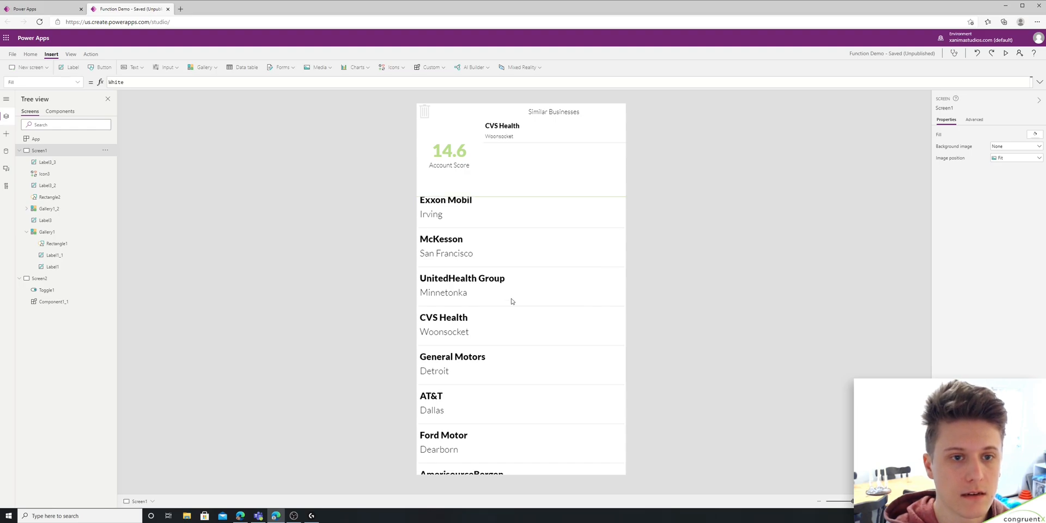
scroll(down, 3)
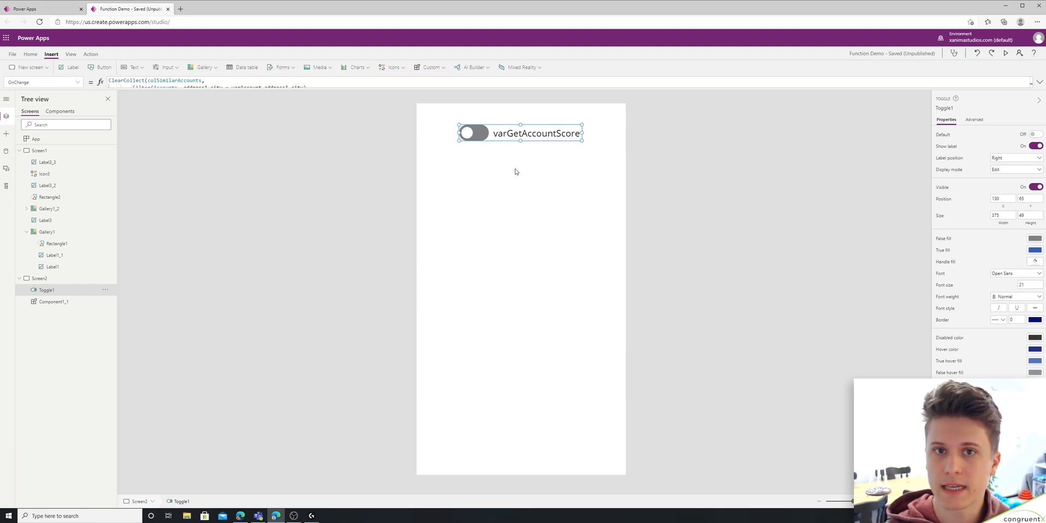
mouse_move(474, 181)
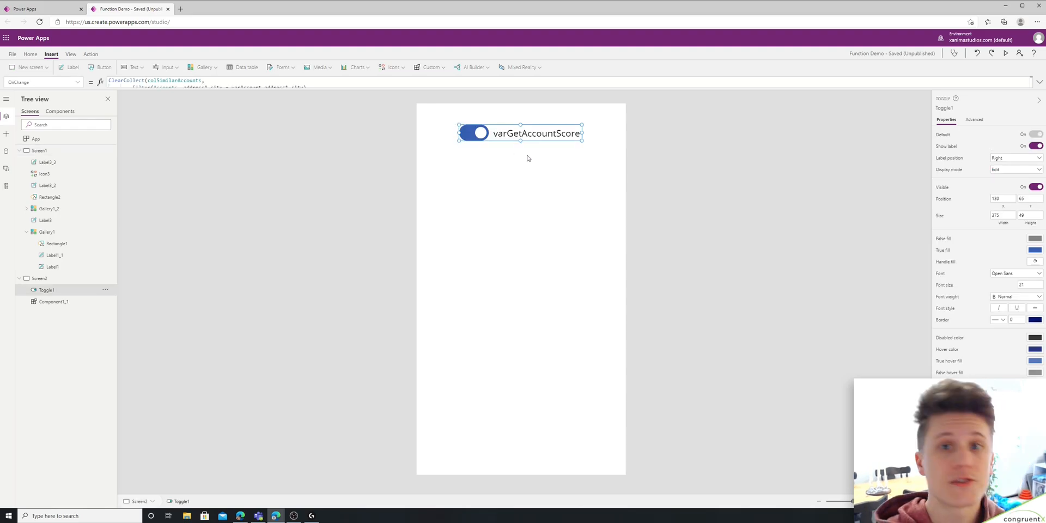
mouse_move(82, 90)
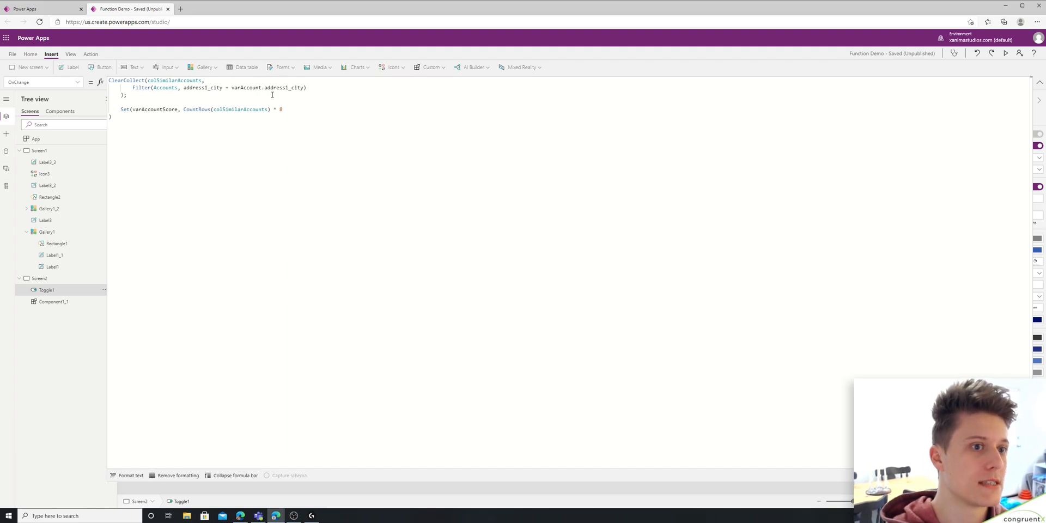
Step: Expand Toggle1's OnChange formula showing ClearCollect and Set(varAccountScore, ...)
double_click(247, 87)
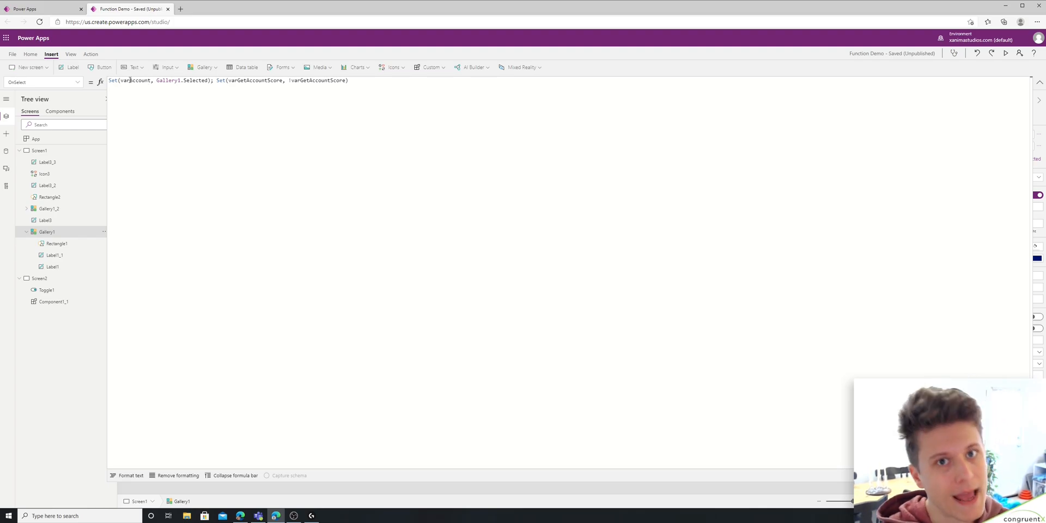
Step: Highlight Set(varGetAccountScore, !varGetAccountScore) in Gallery1's OnSelect formula
double_click(222, 79)
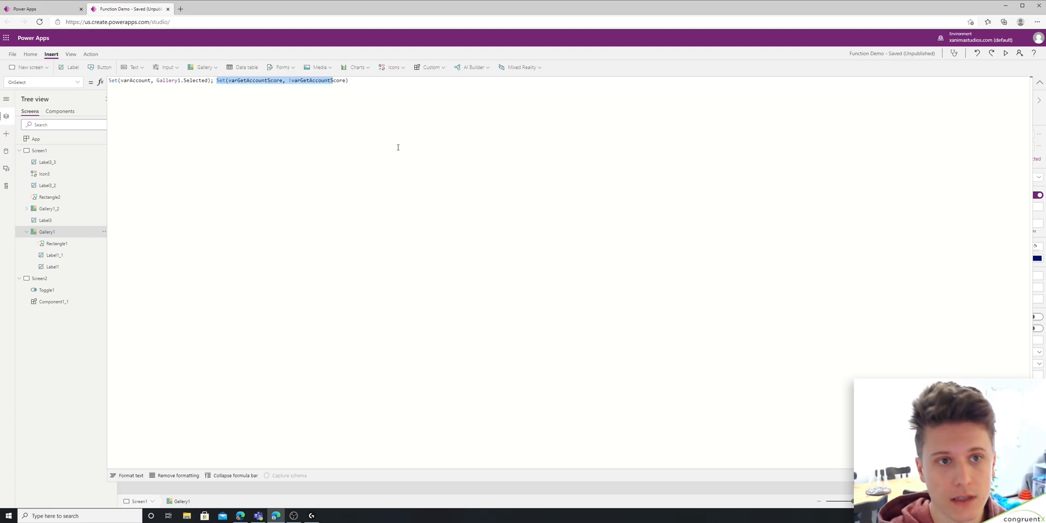
mouse_move(447, 137)
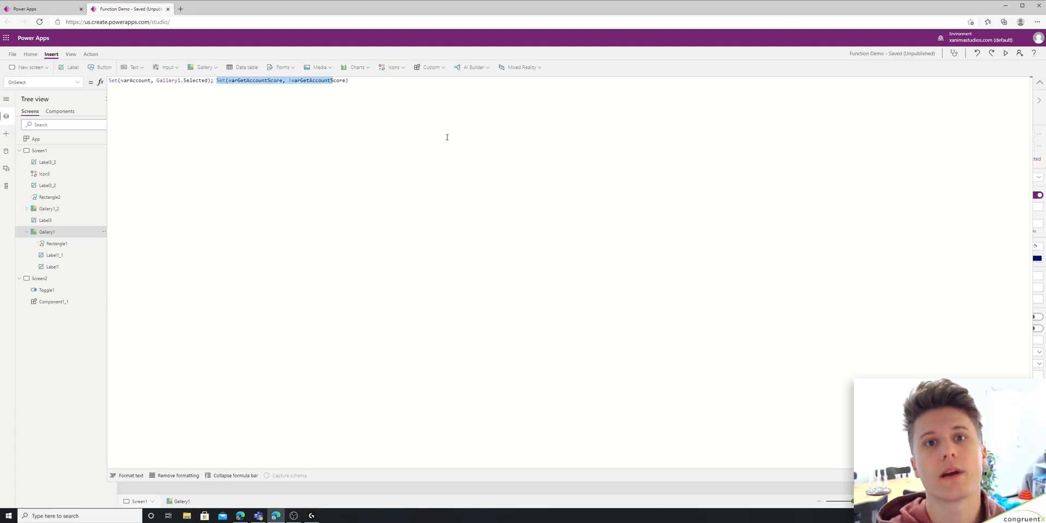
click(47, 289)
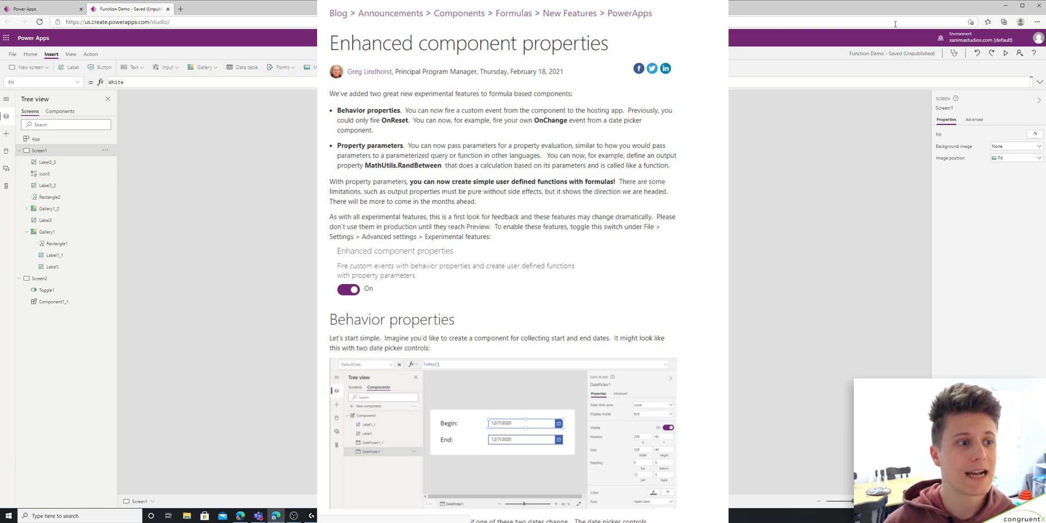
Step: Return from the blog post to the Power Apps studio showing Walmart's 14.6 score
click(129, 9)
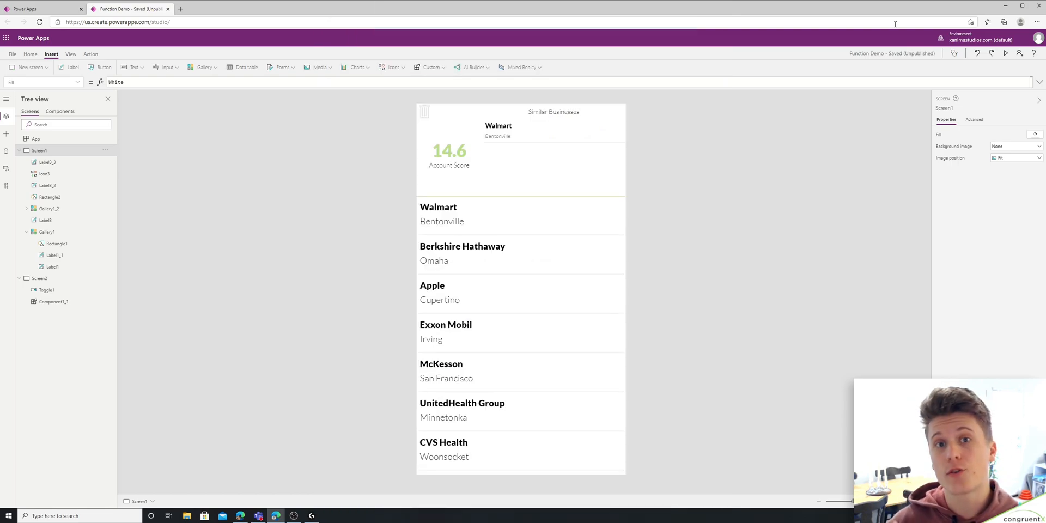